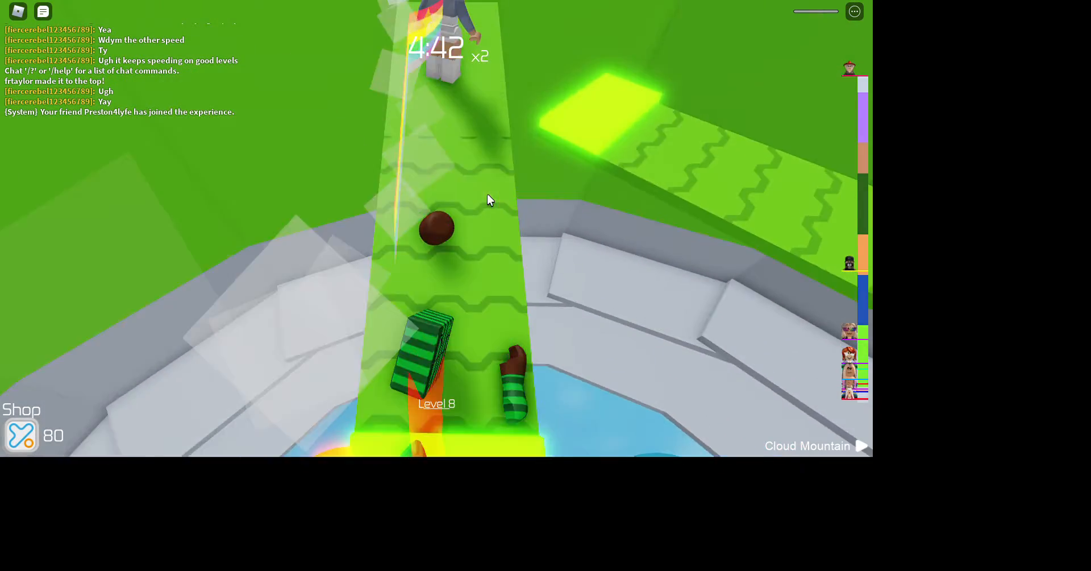
Set Camera Mode to CameraToggle and Movement Mode to Click to Move, then resume the game.
key(Escape)
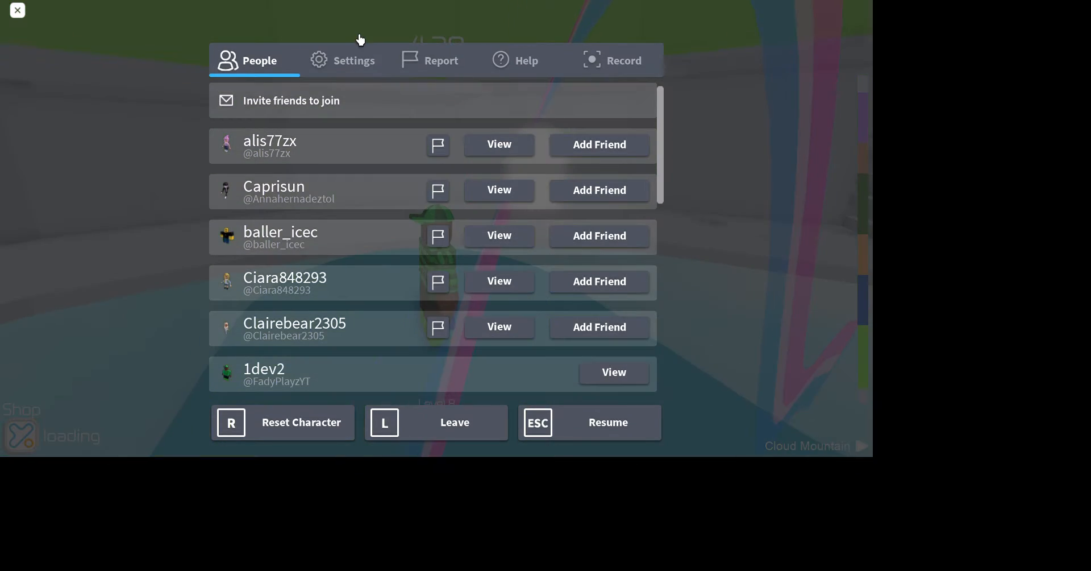
click(354, 60)
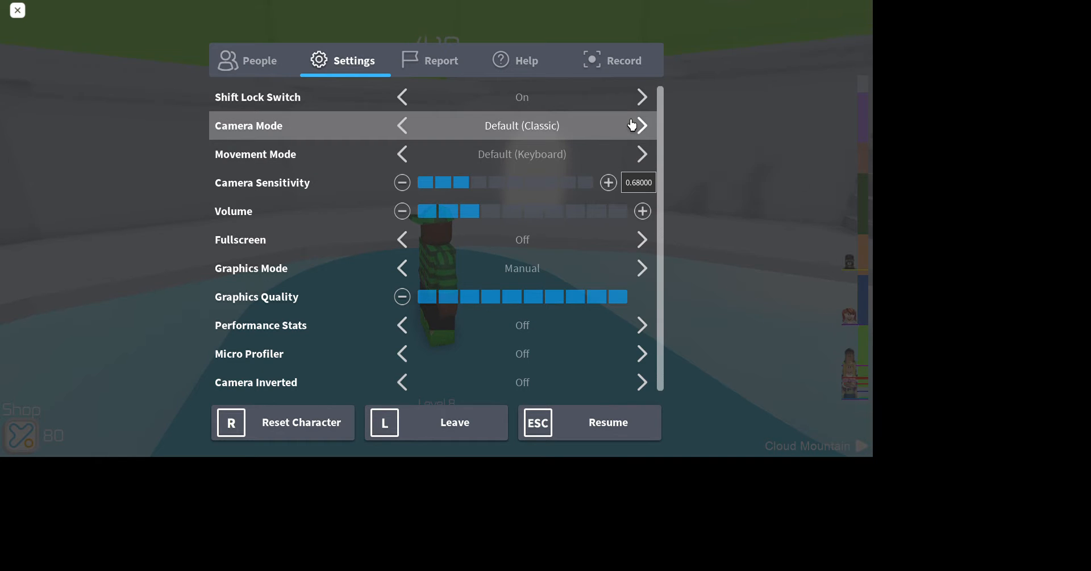
click(641, 125)
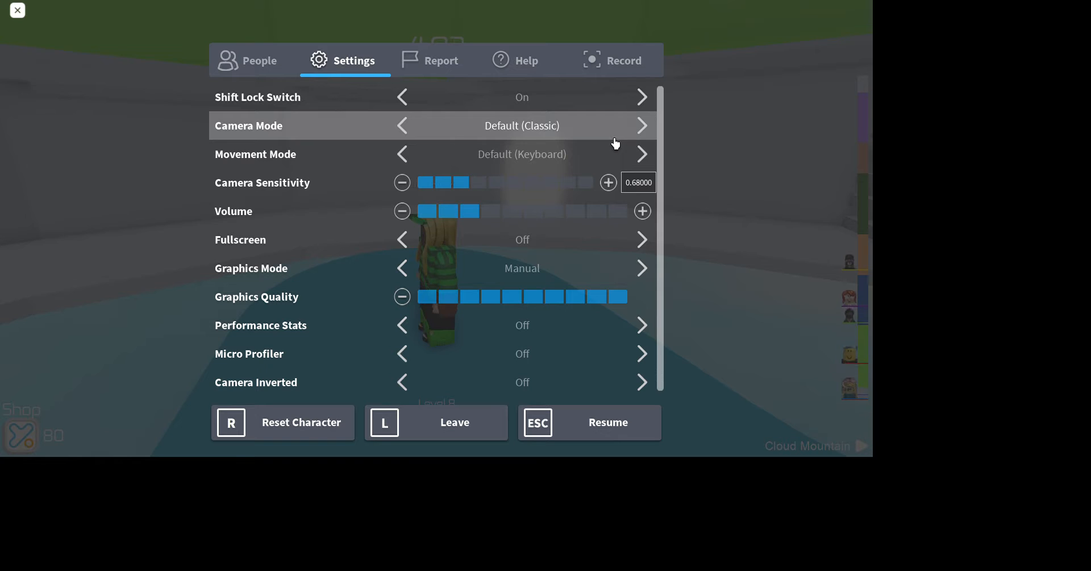
click(403, 125)
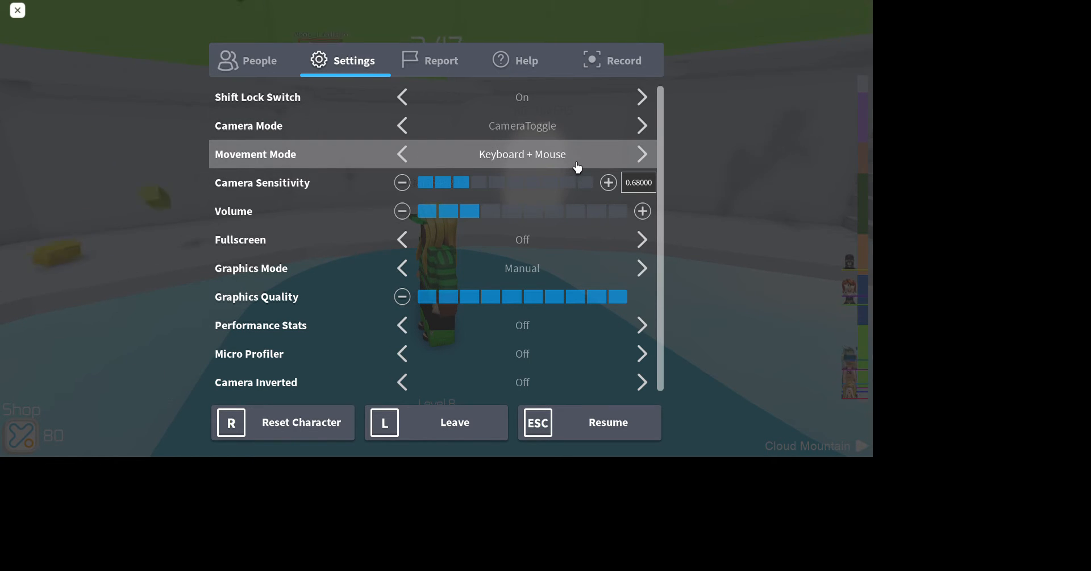
click(588, 422)
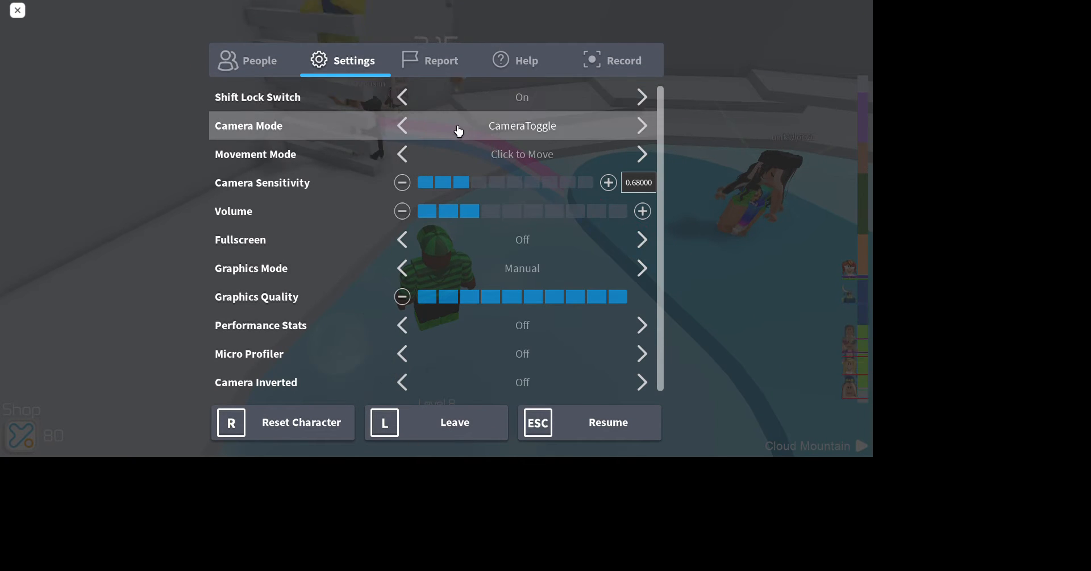
click(607, 422)
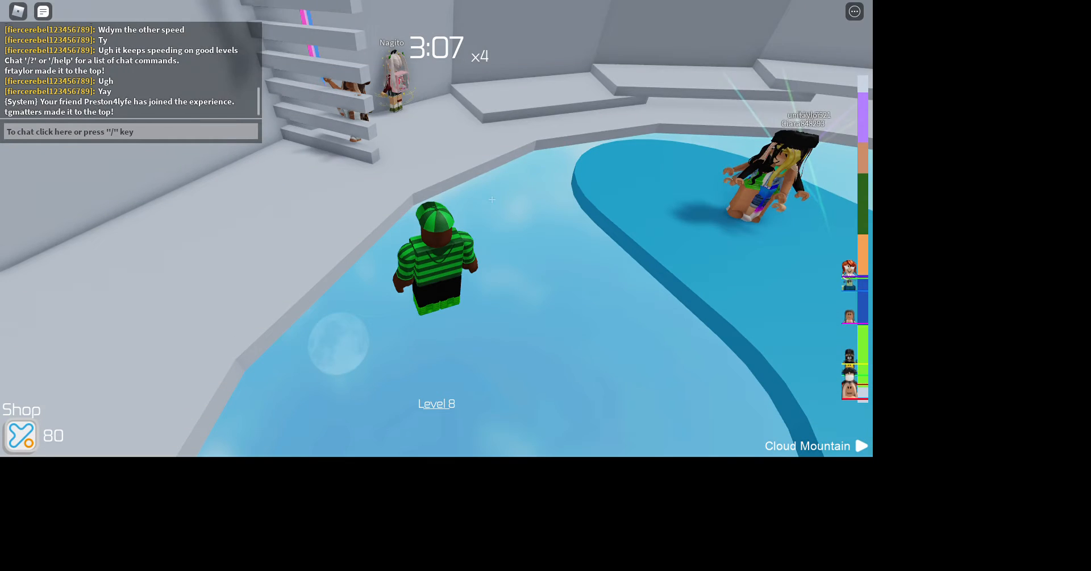
Reopen the menu, check Settings still shows Click to Move, and return to the game.
click(853, 12)
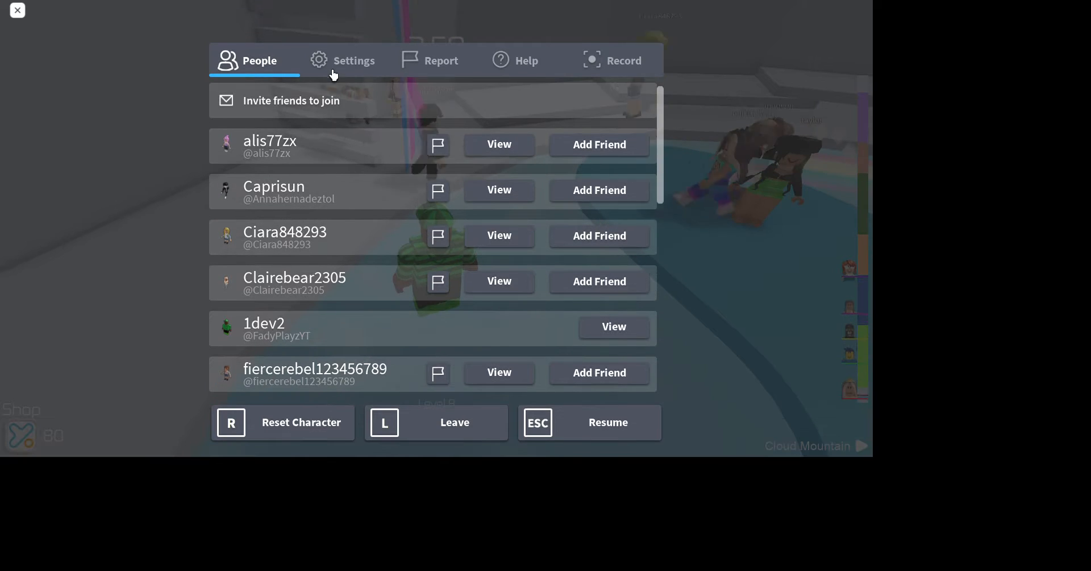
click(343, 60)
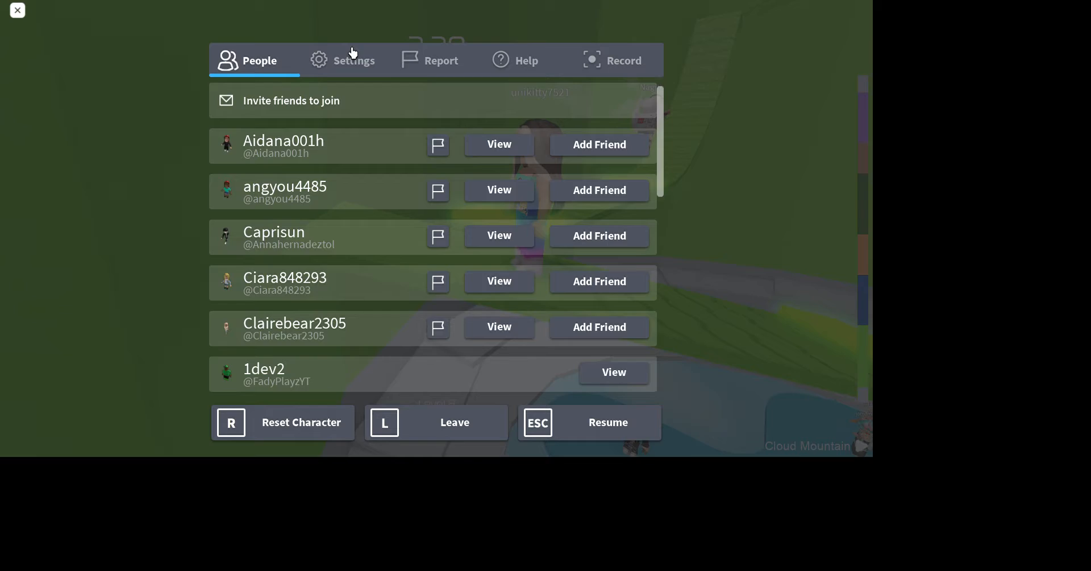
click(342, 60)
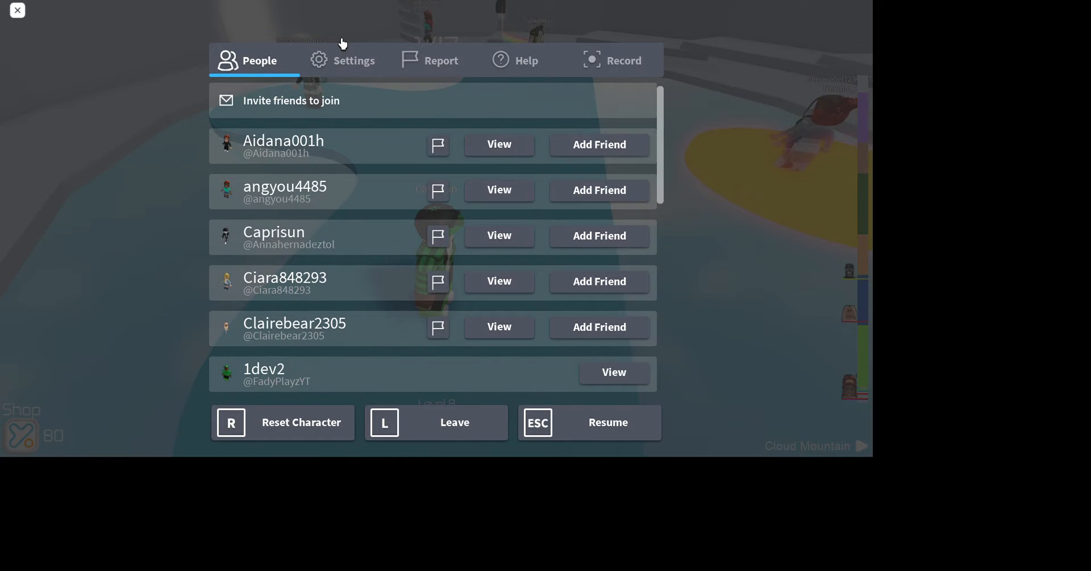
click(354, 60)
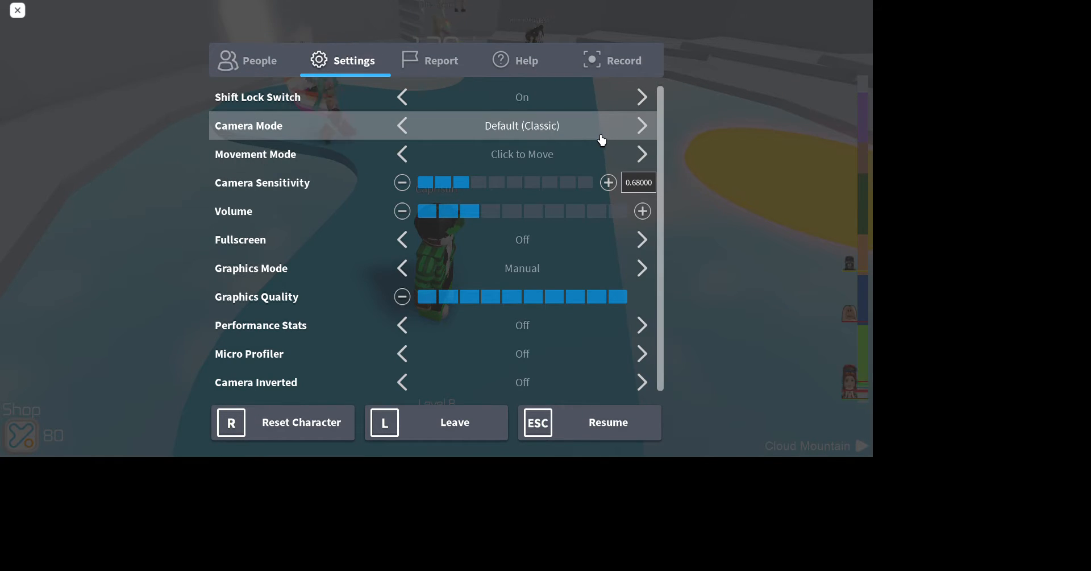
click(589, 422)
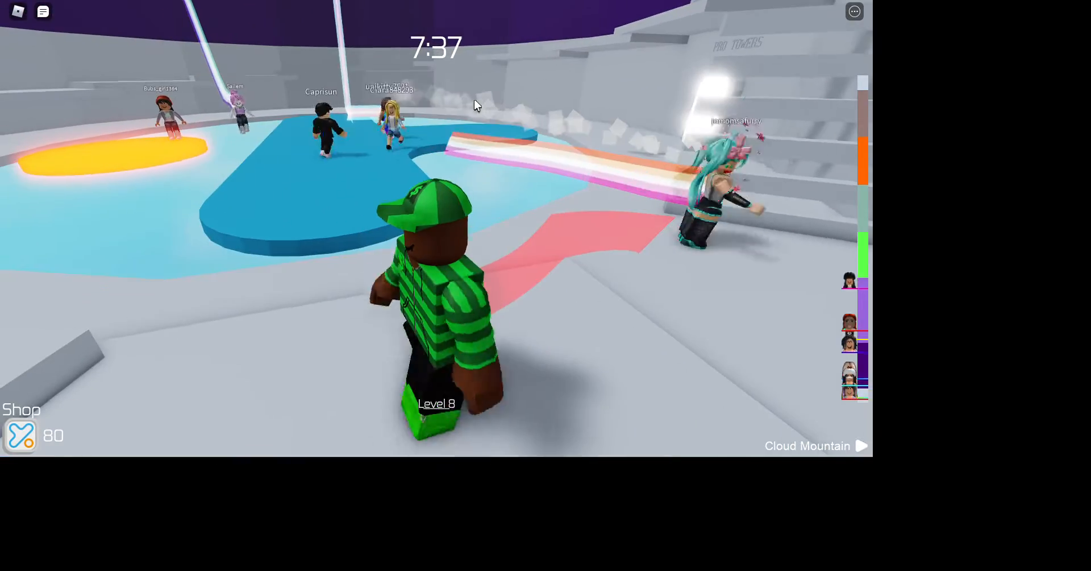
mouse_move(532, 72)
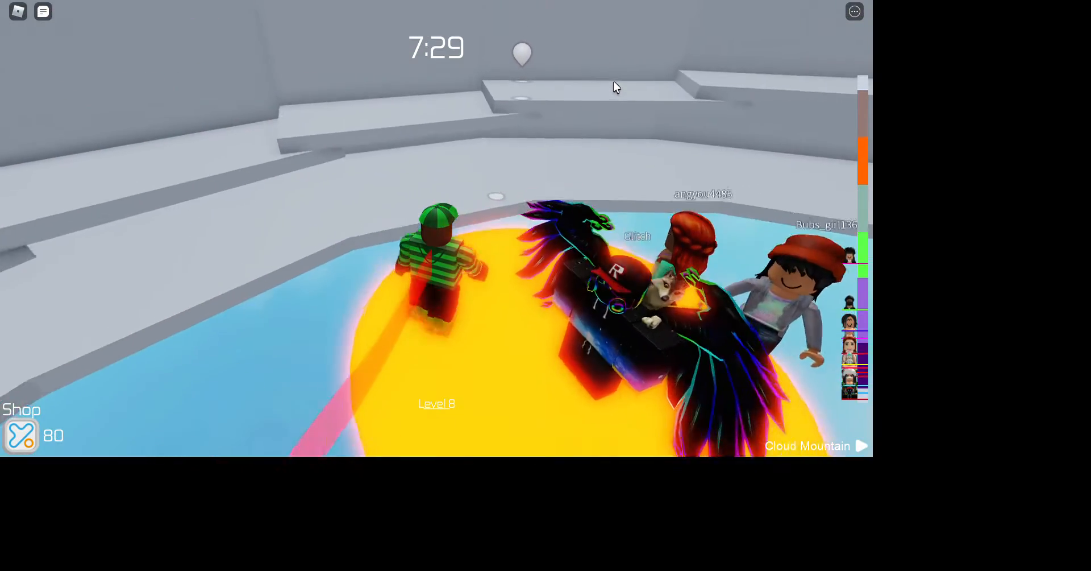
mouse_move(619, 91)
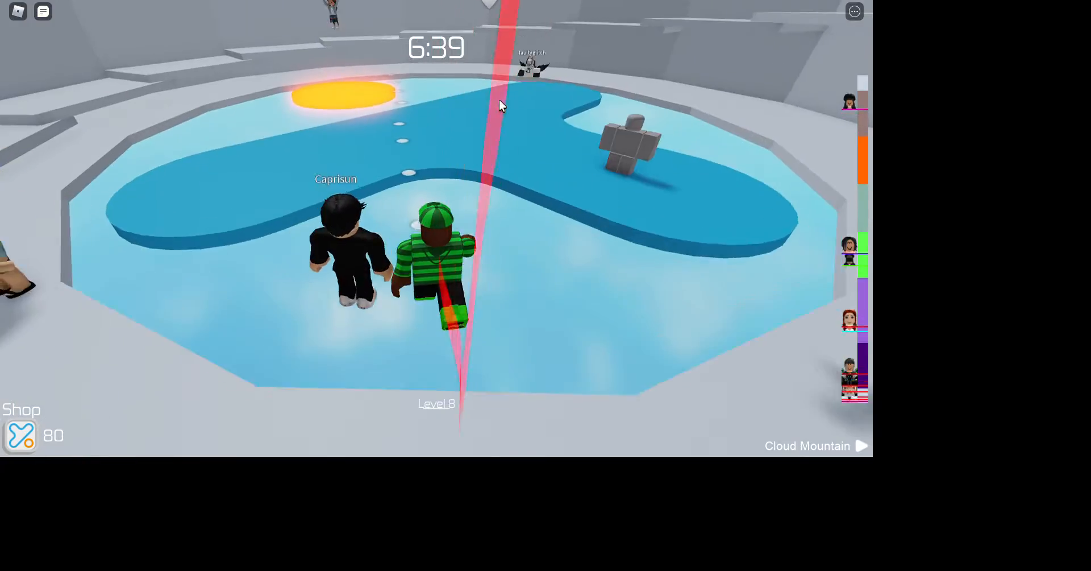
Bring up the game menu on the player list after walking around the lobby pool.
key(Escape)
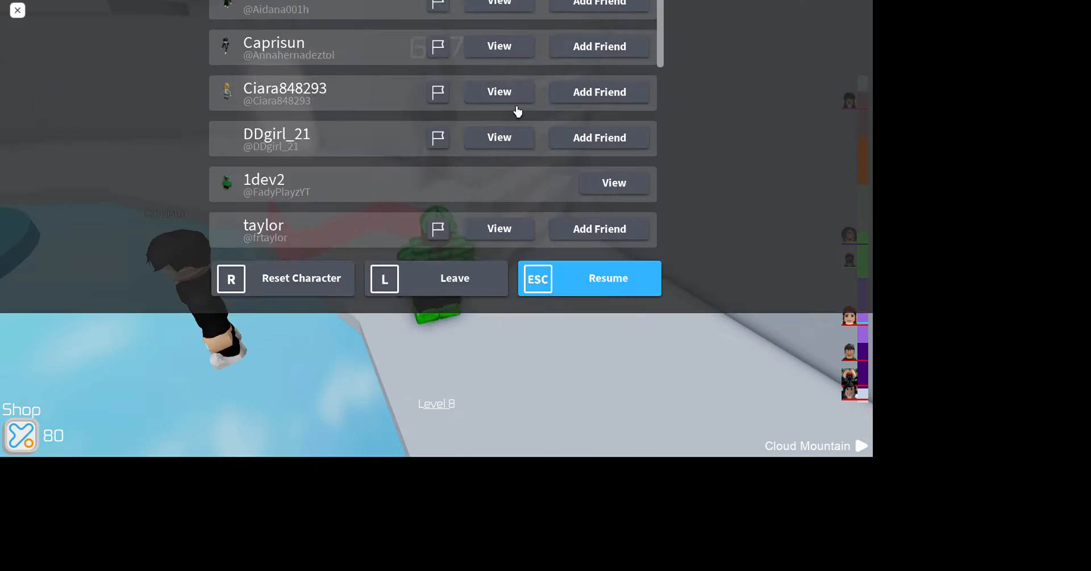
Switch Movement Mode back to Keyboard + Mouse with Camera Mode Classic and resume playing.
click(343, 60)
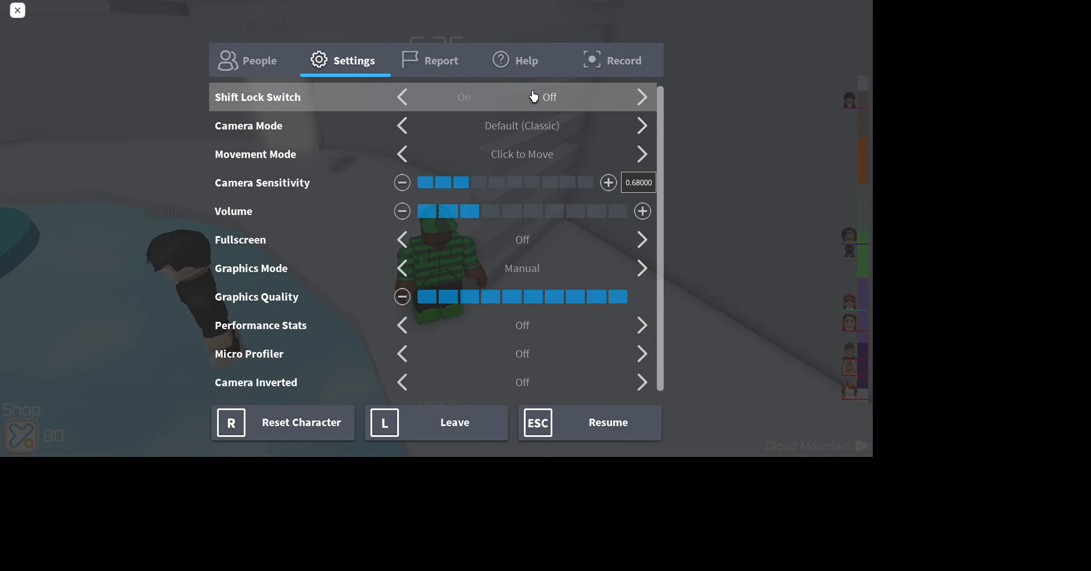
click(641, 96)
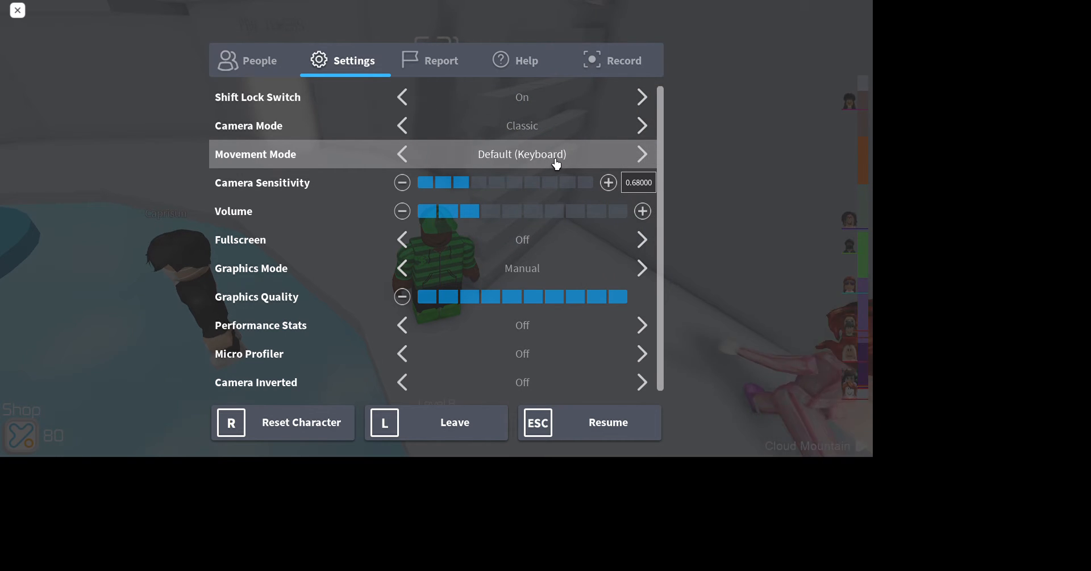
click(259, 60)
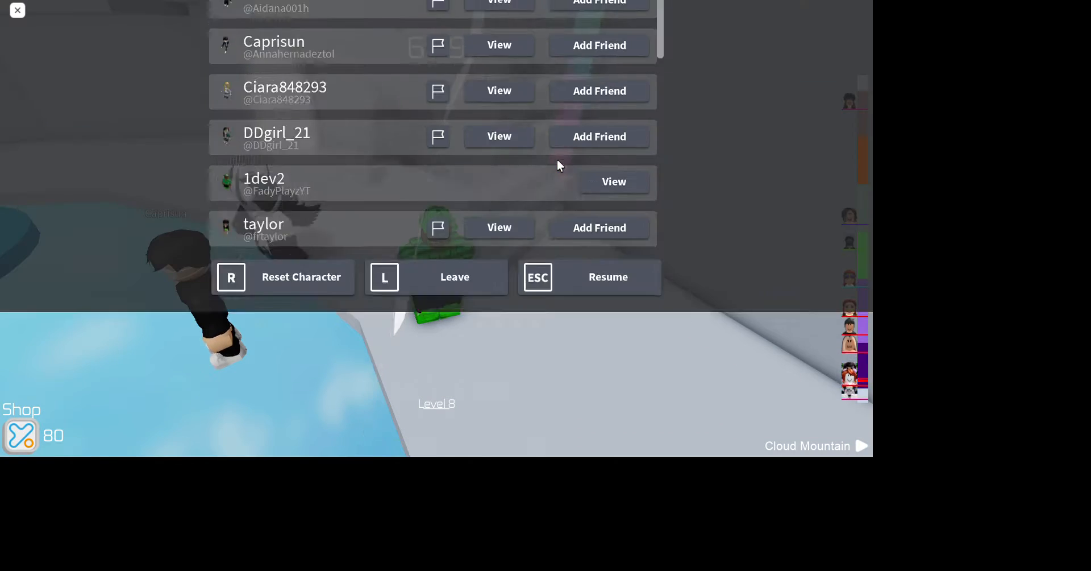
click(344, 60)
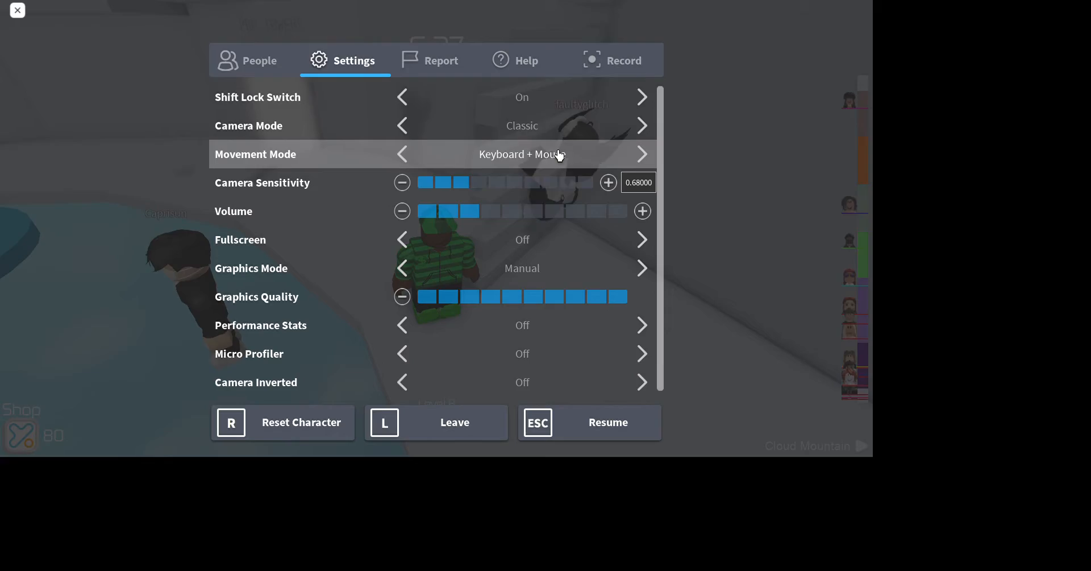
click(589, 422)
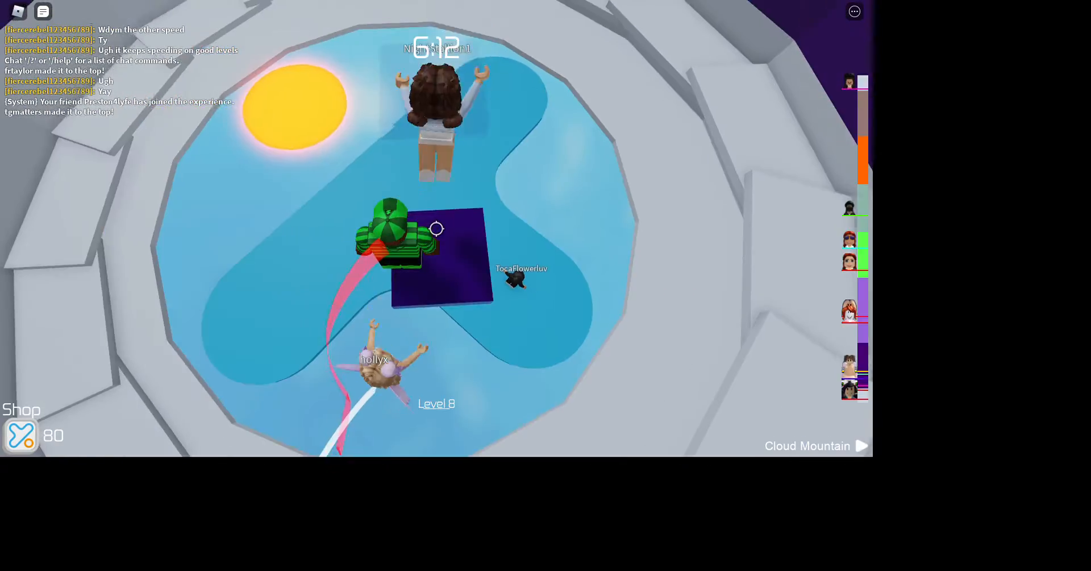
mouse_move(436, 229)
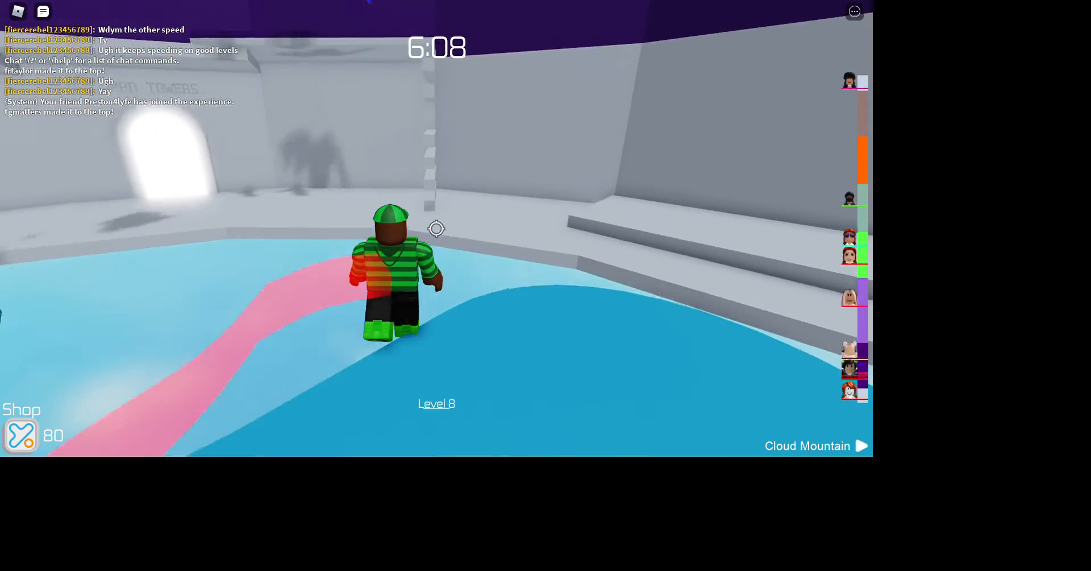